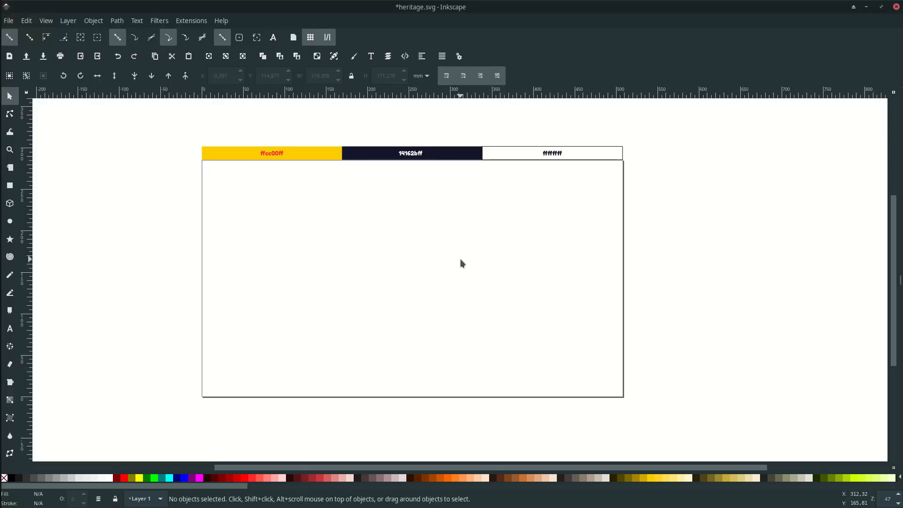
pyautogui.moveTo(9, 185)
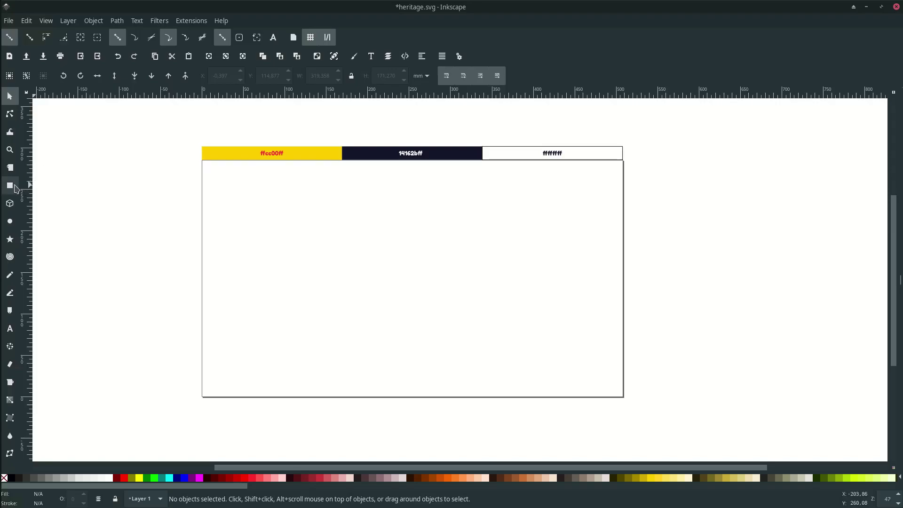
# Step: Draw a page-covering rectangle and fill it with the yellow ffcc00ff swatch colour
pyautogui.click(292, 37)
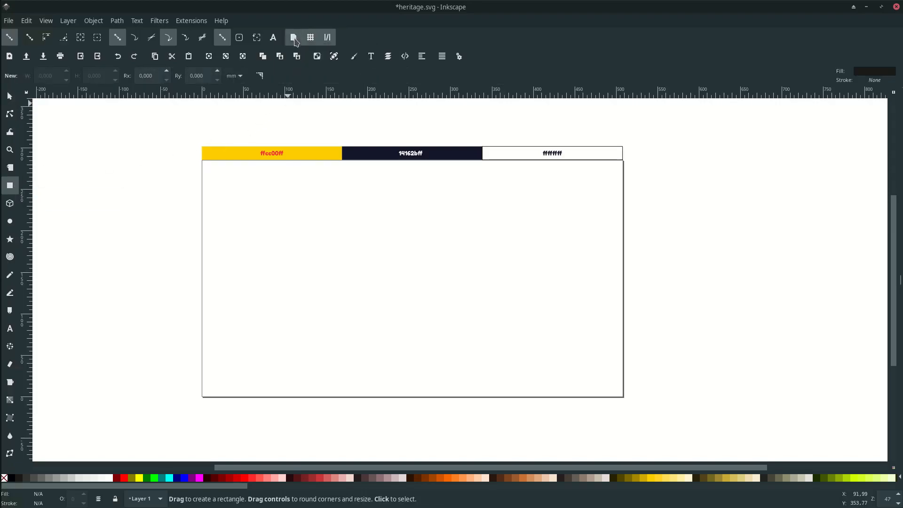
pyautogui.moveTo(201, 160)
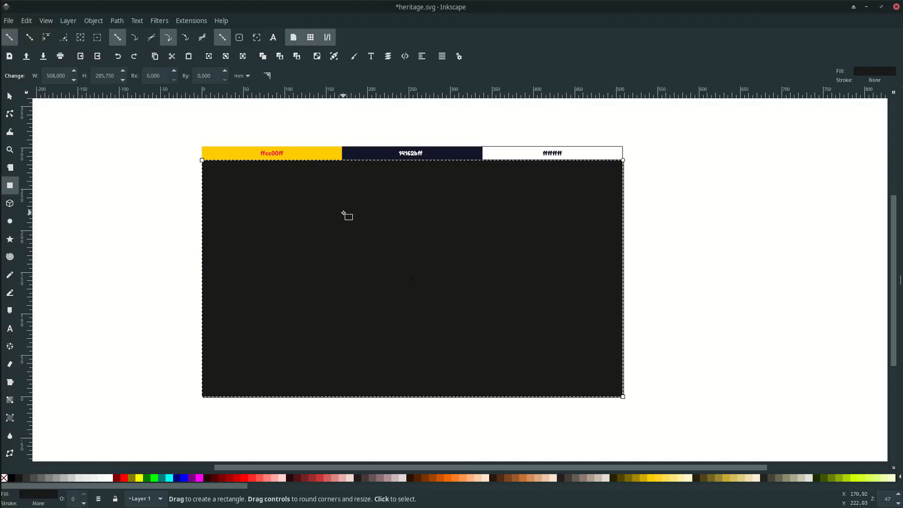
pyautogui.click(10, 435)
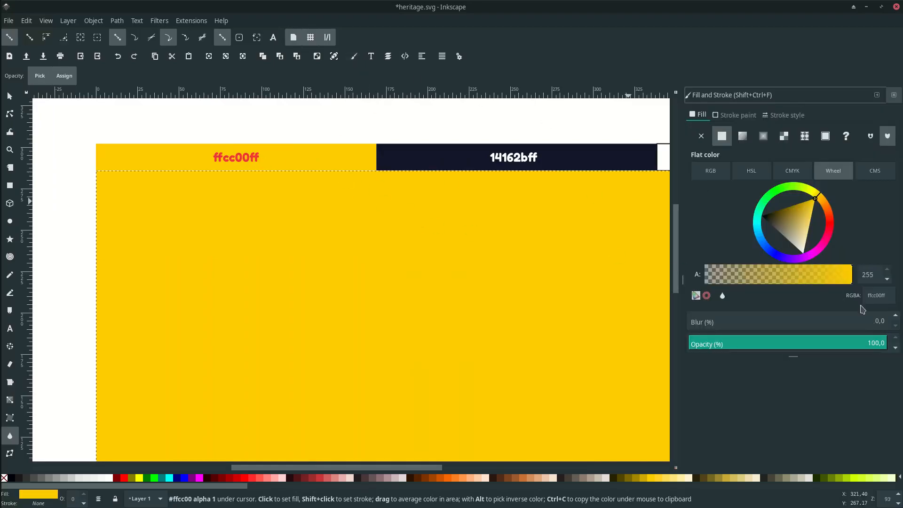
pyautogui.moveTo(877, 294)
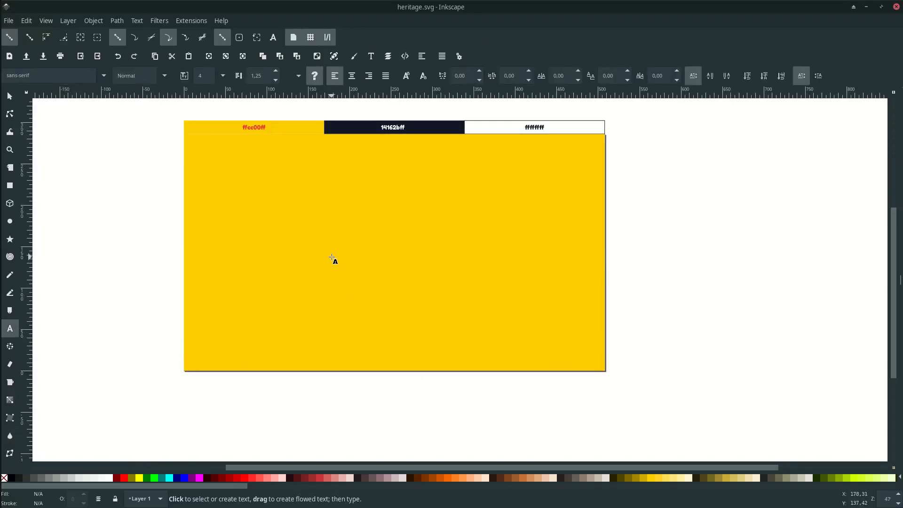
# Step: Write 'Heritage' in white script at the page centre and skew it into an upward slant
pyautogui.write('Heritage')
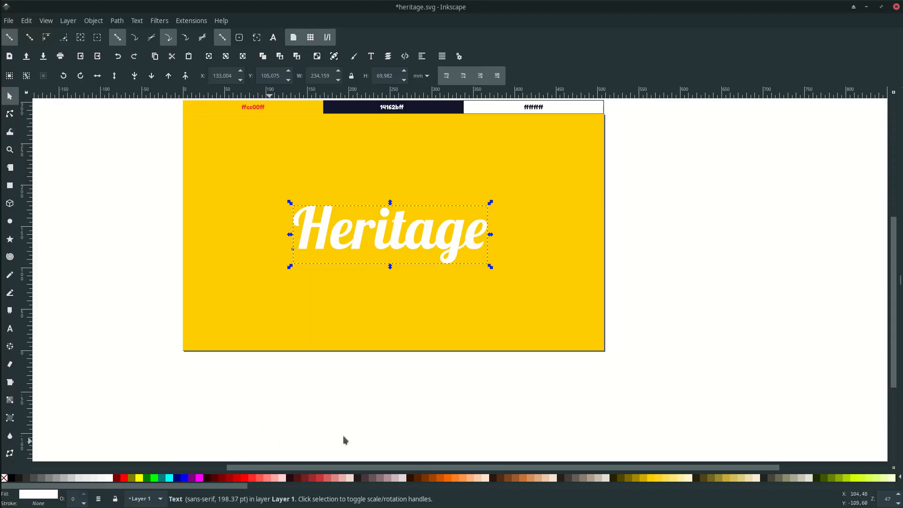
pyautogui.moveTo(458, 250)
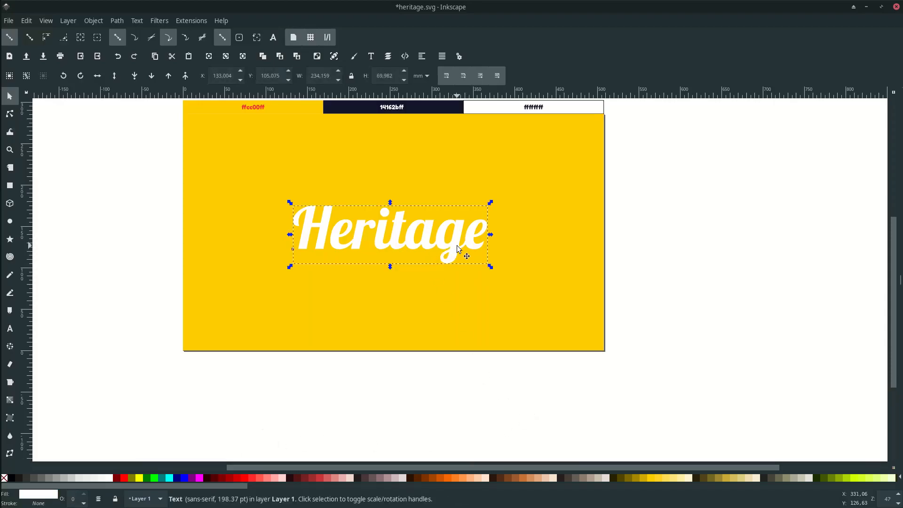
pyautogui.moveTo(463, 248)
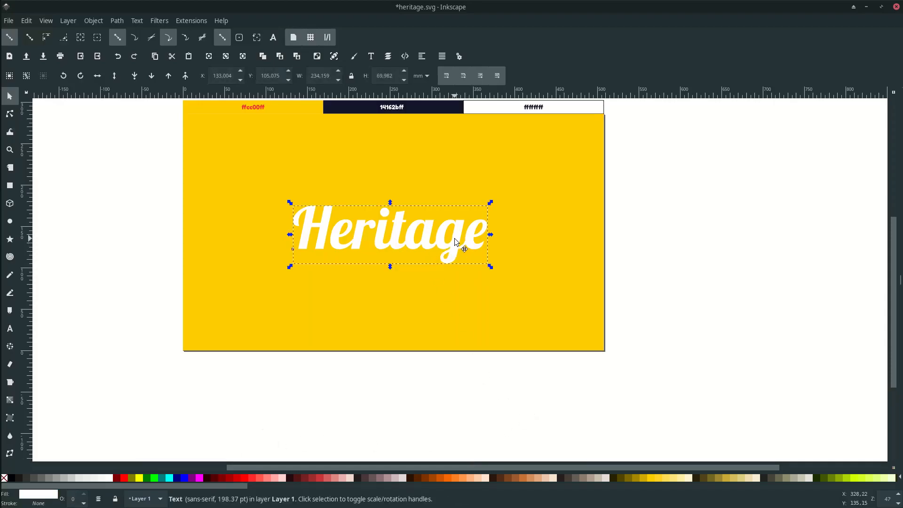
pyautogui.click(391, 234)
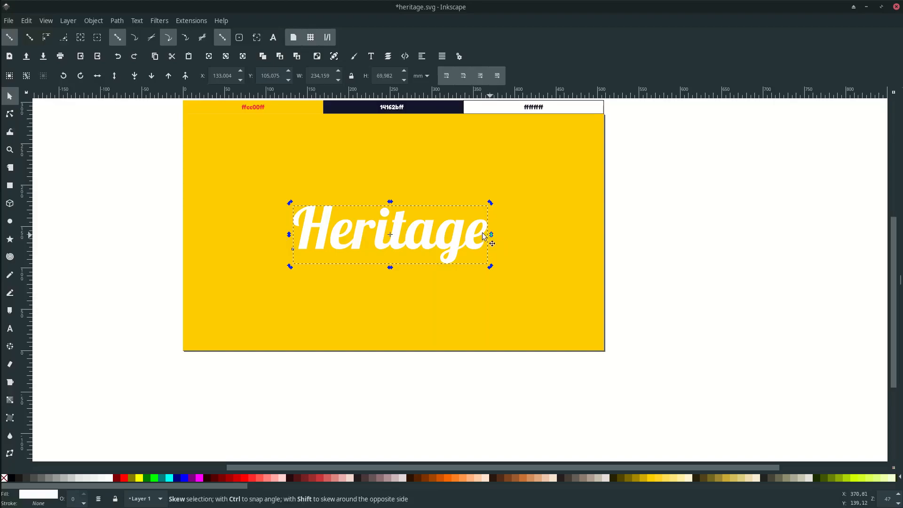
pyautogui.moveTo(492, 238)
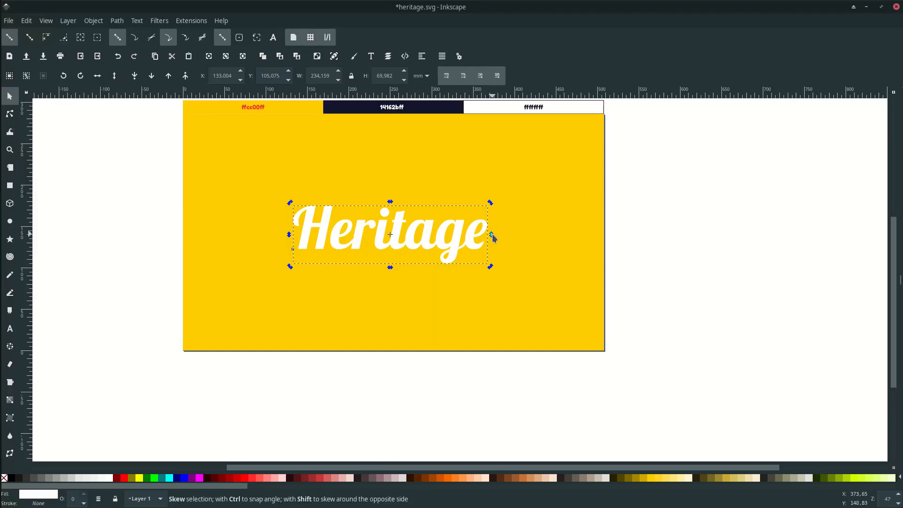
pyautogui.click(389, 234)
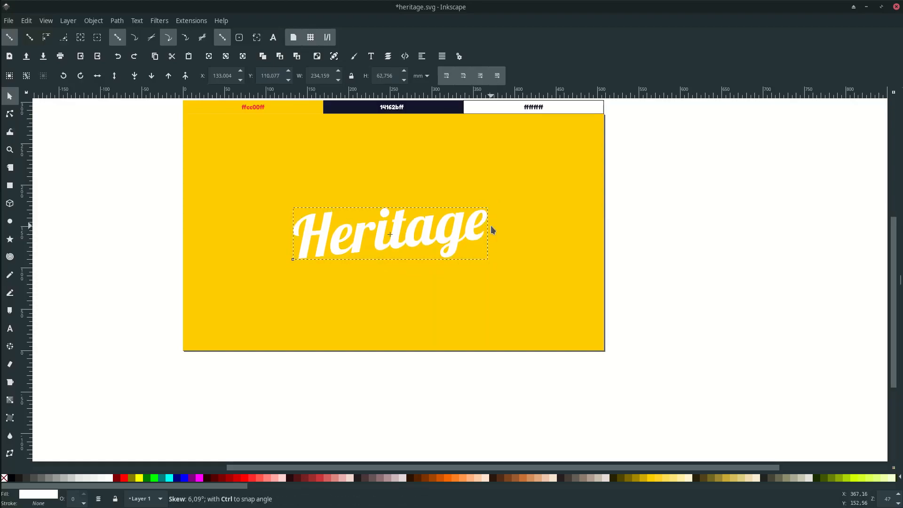
pyautogui.click(390, 233)
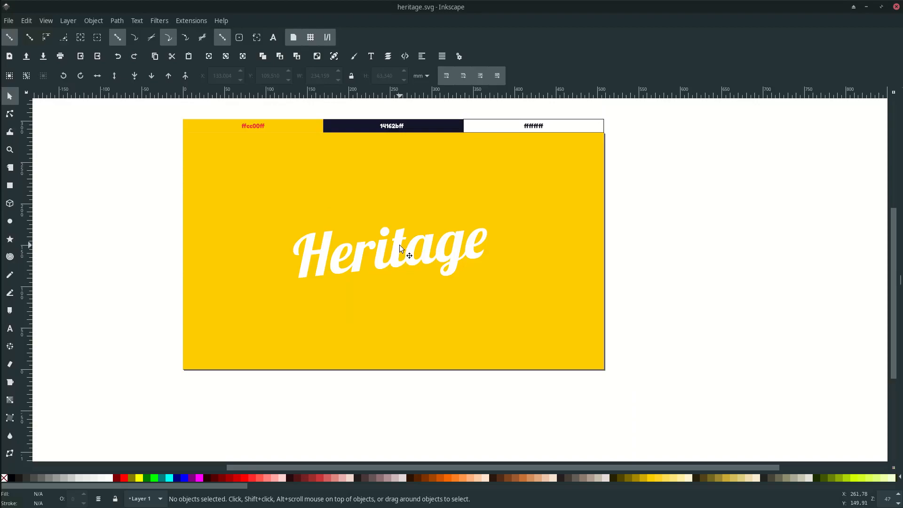
pyautogui.click(389, 252)
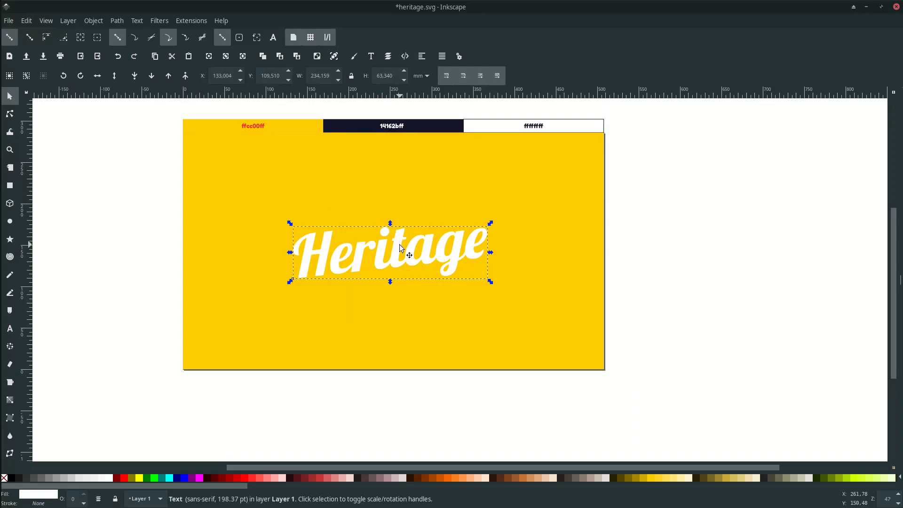
# Step: Colour the text navy 14162bff with the Dropper, then remove its fill to leave only the outline
pyautogui.click(9, 436)
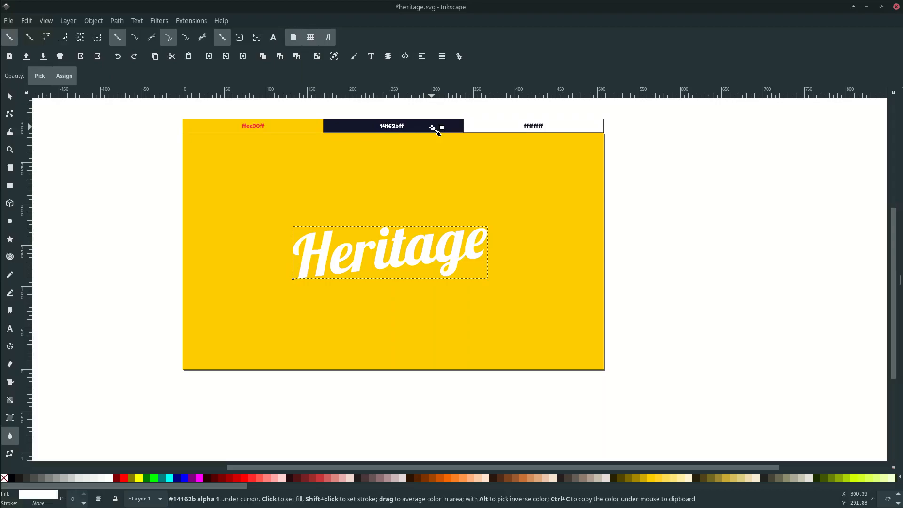
pyautogui.click(391, 125)
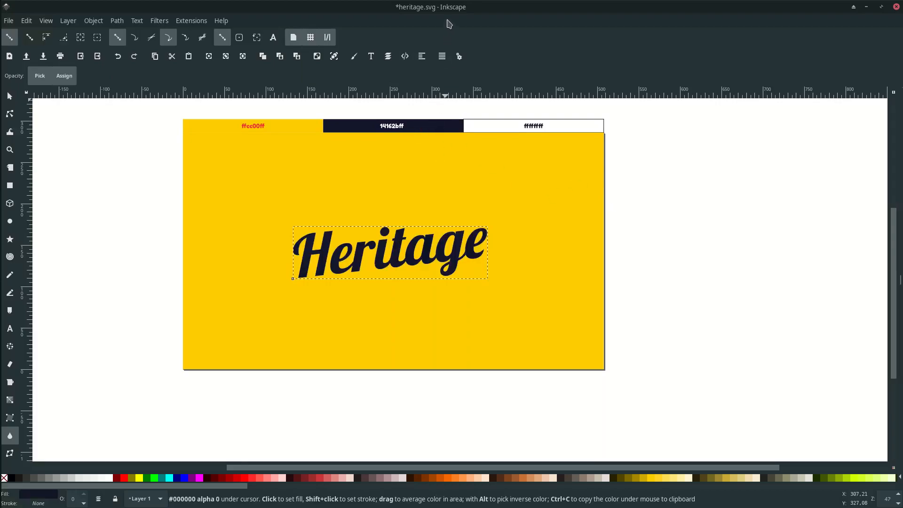
pyautogui.moveTo(49, 503)
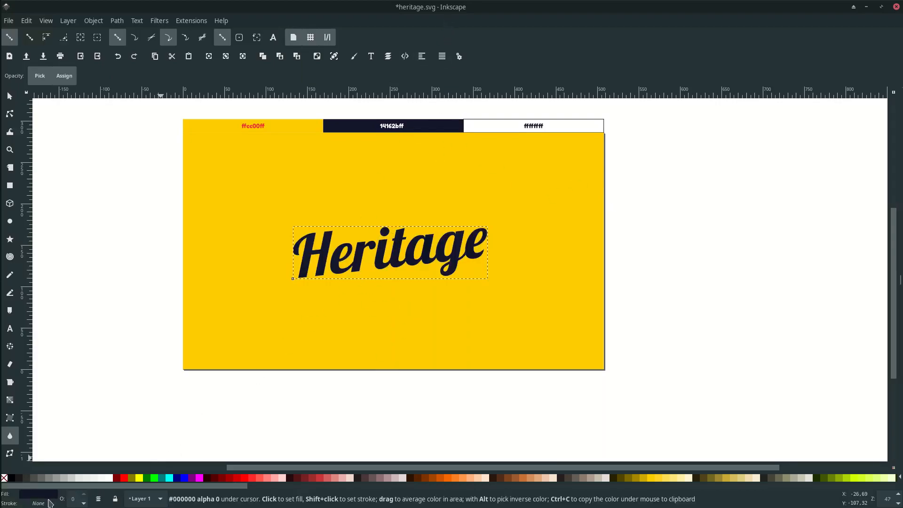
pyautogui.rightClick(23, 494)
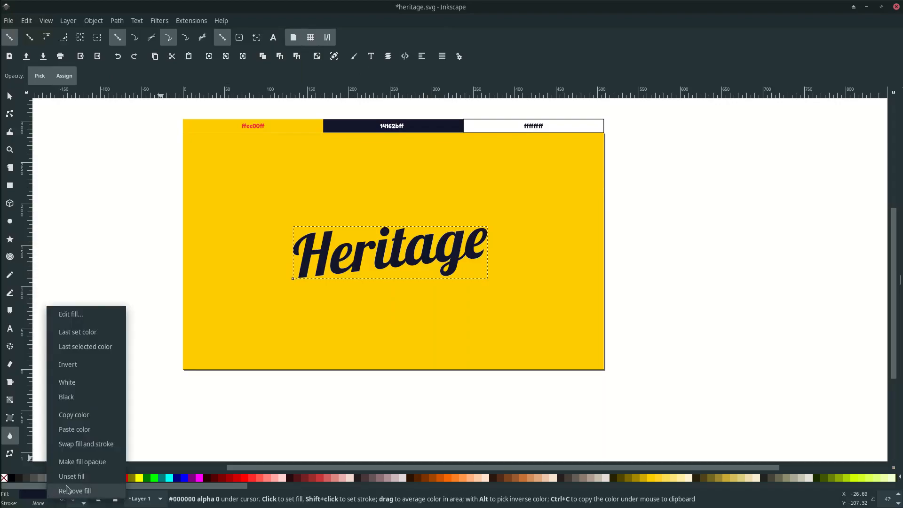
pyautogui.click(73, 490)
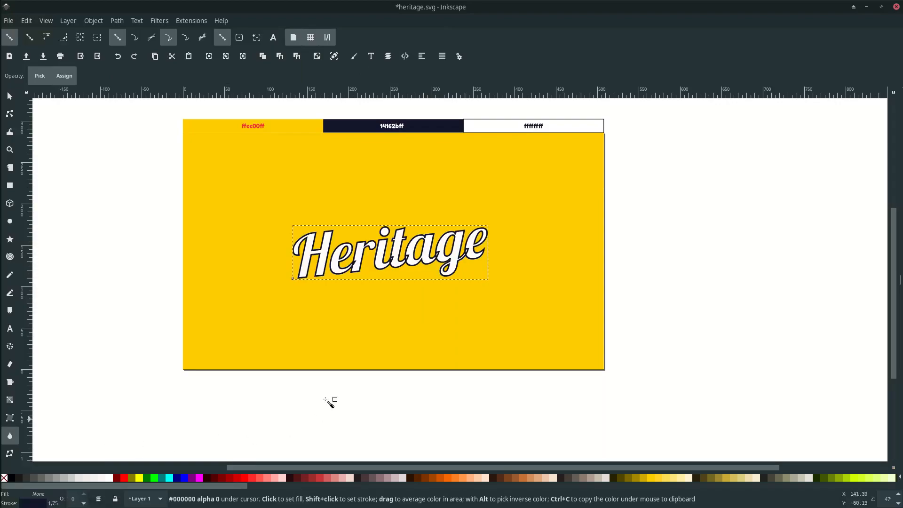
pyautogui.moveTo(63, 104)
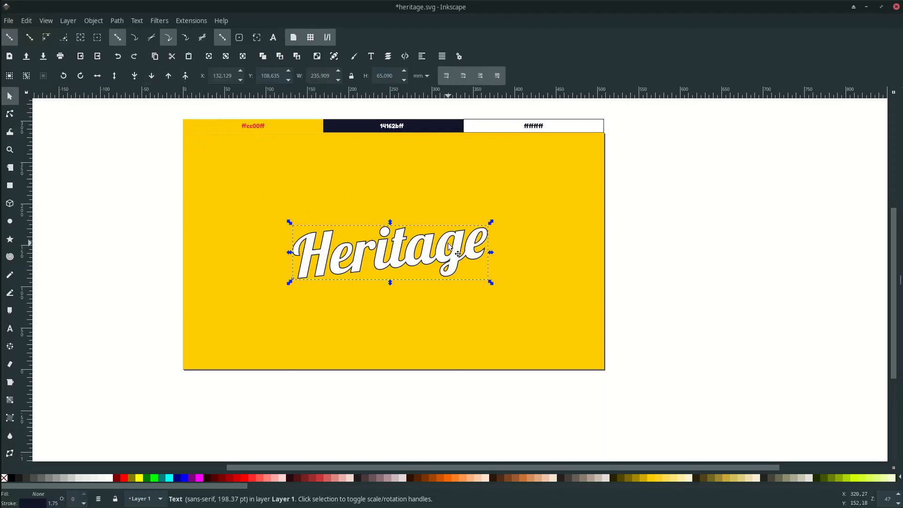
pyautogui.moveTo(363, 72)
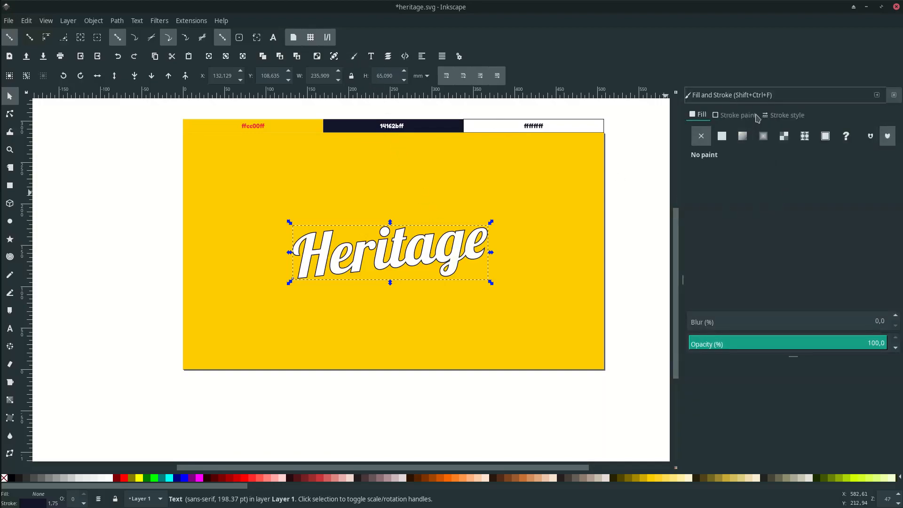
# Step: Set the outline to 40 px width and convert it with Stroke to Path
pyautogui.click(784, 115)
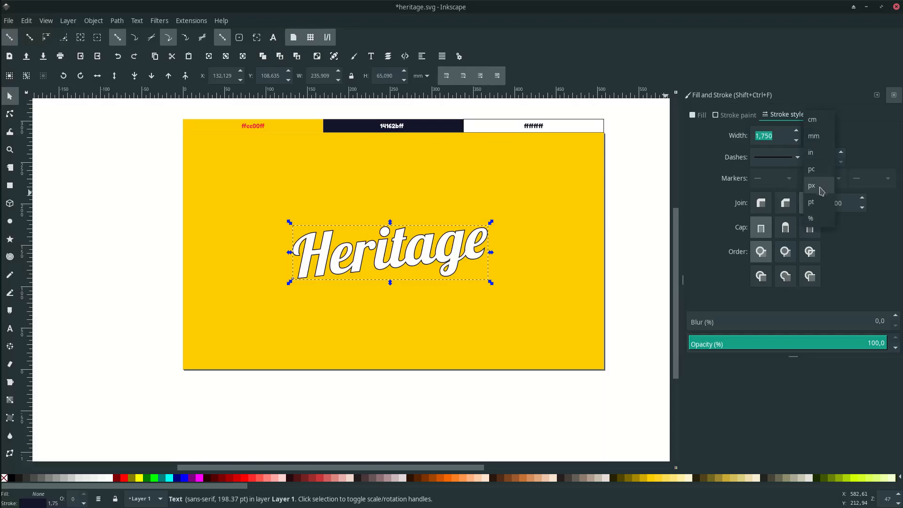
pyautogui.click(810, 185)
pyautogui.write('40')
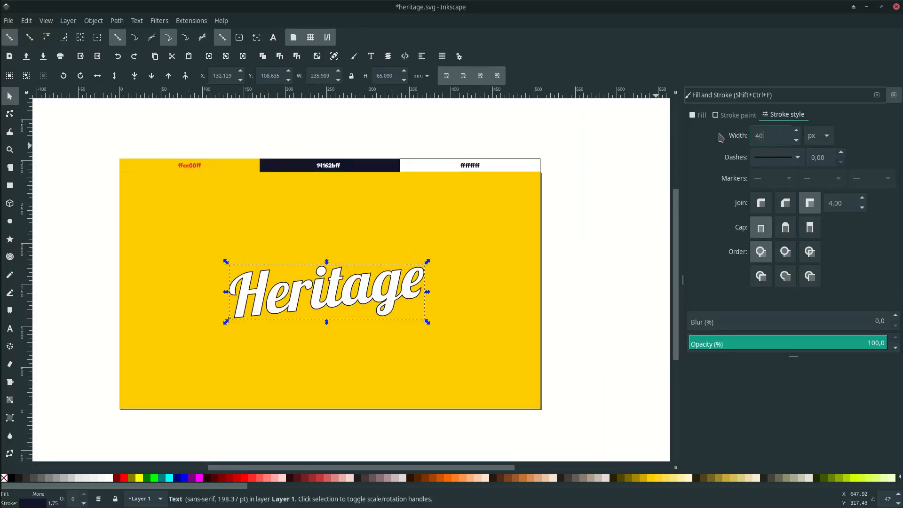
pyautogui.press('Return')
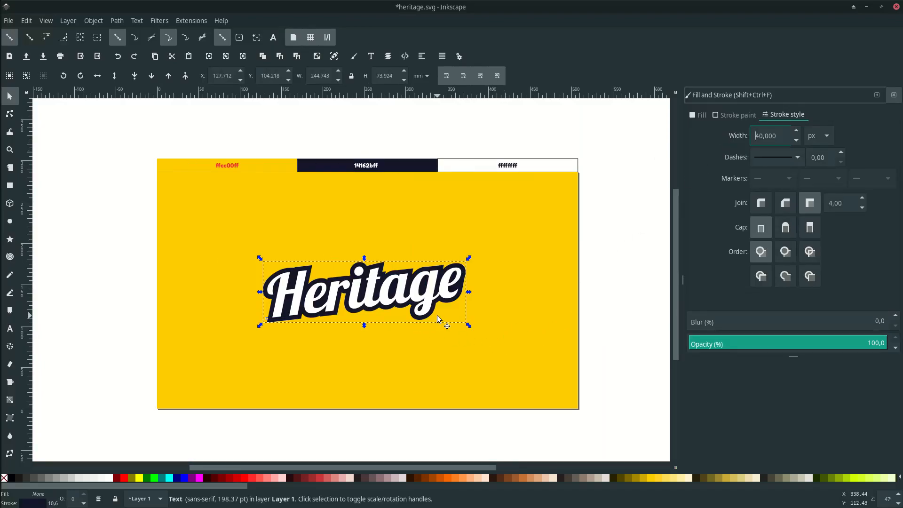
pyautogui.moveTo(149, 27)
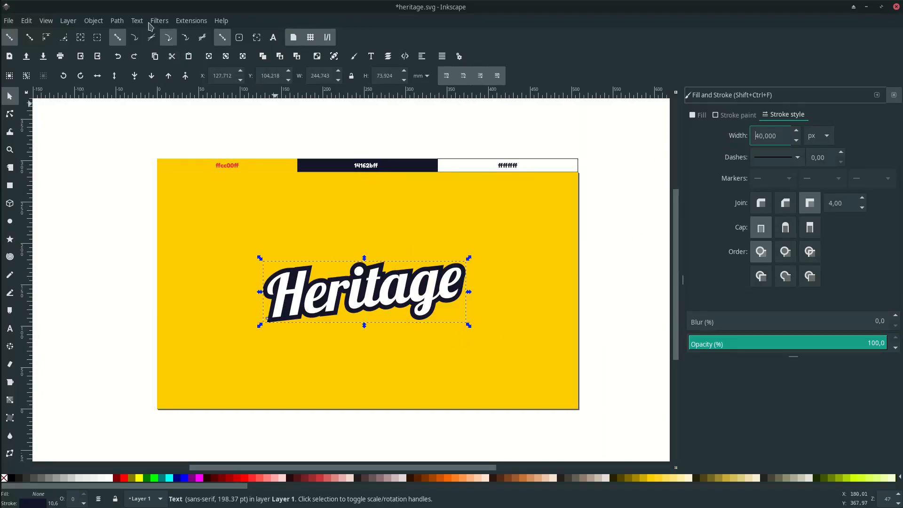
pyautogui.click(116, 20)
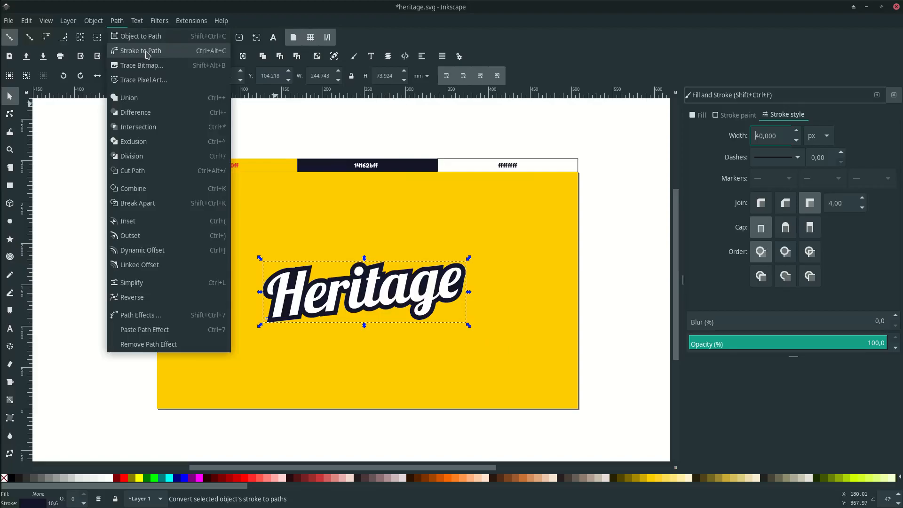
pyautogui.click(140, 51)
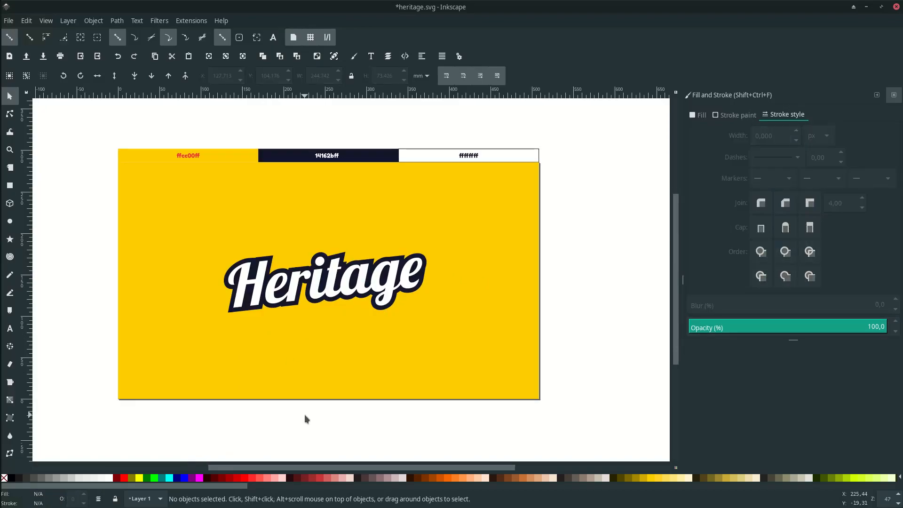
pyautogui.moveTo(274, 309)
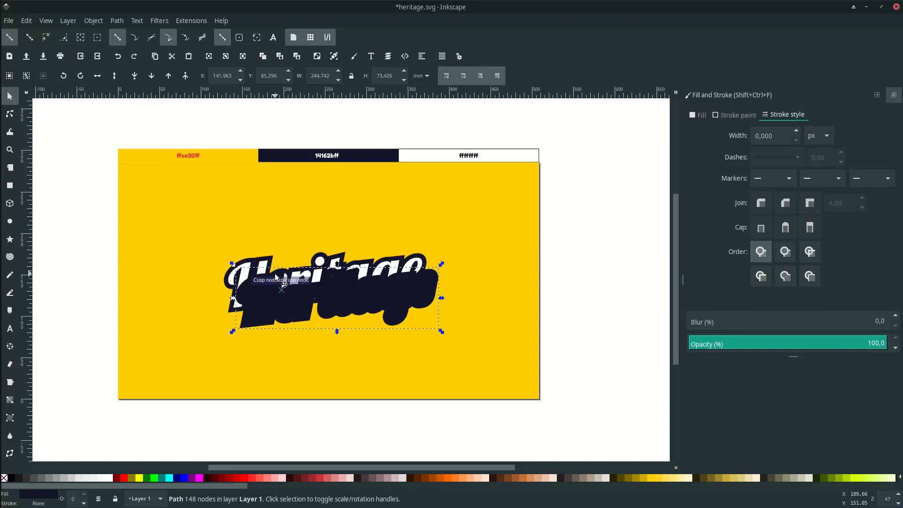
pyautogui.moveTo(8, 37)
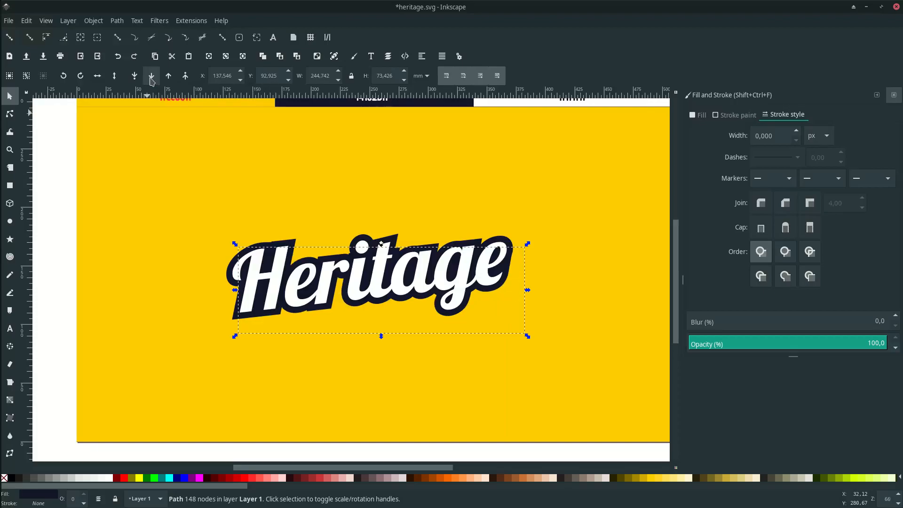
# Step: Lower the offset navy copy to the bottom so it sits behind the lettering as depth
pyautogui.click(167, 75)
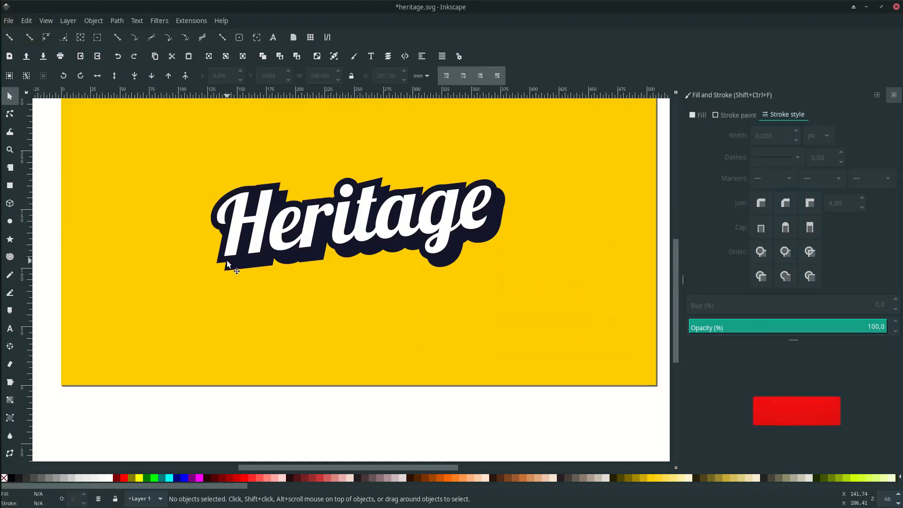
# Step: Draw the first gap-filling polygon with the Bezier pen and fill it navy #14162b
pyautogui.click(10, 293)
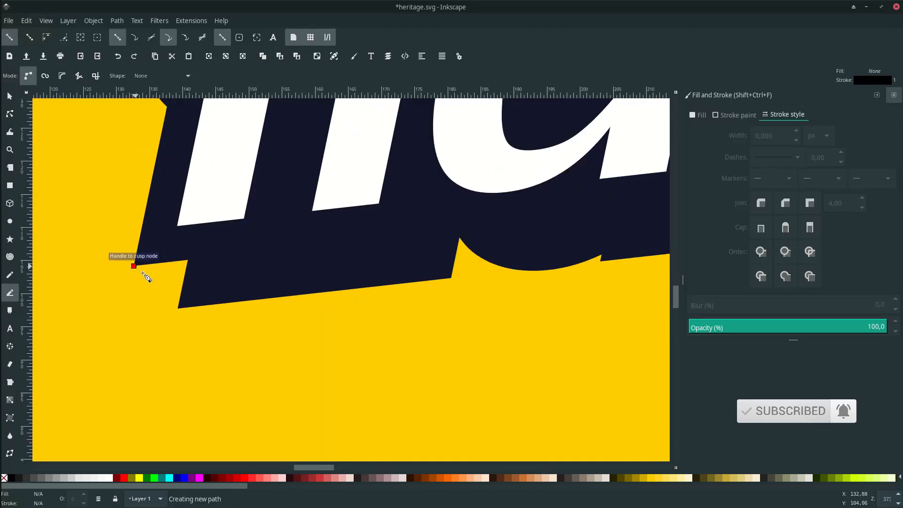
pyautogui.click(265, 299)
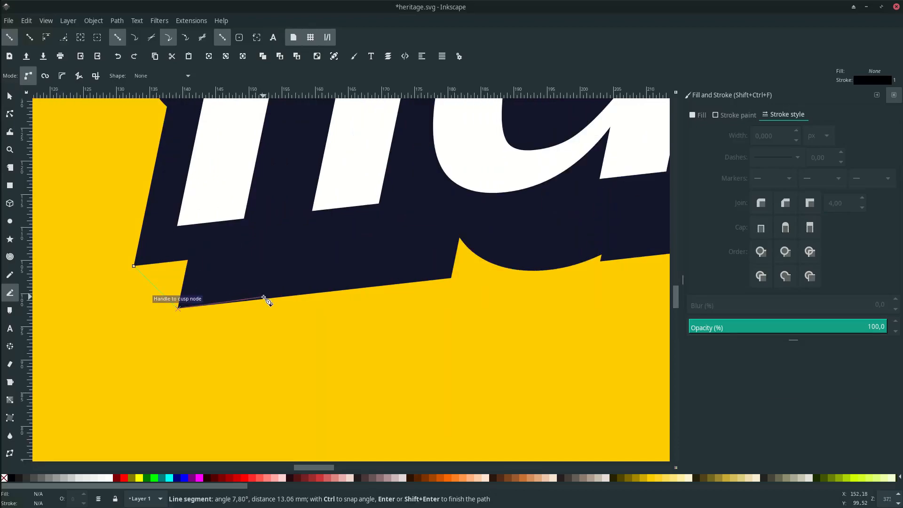
pyautogui.click(134, 266)
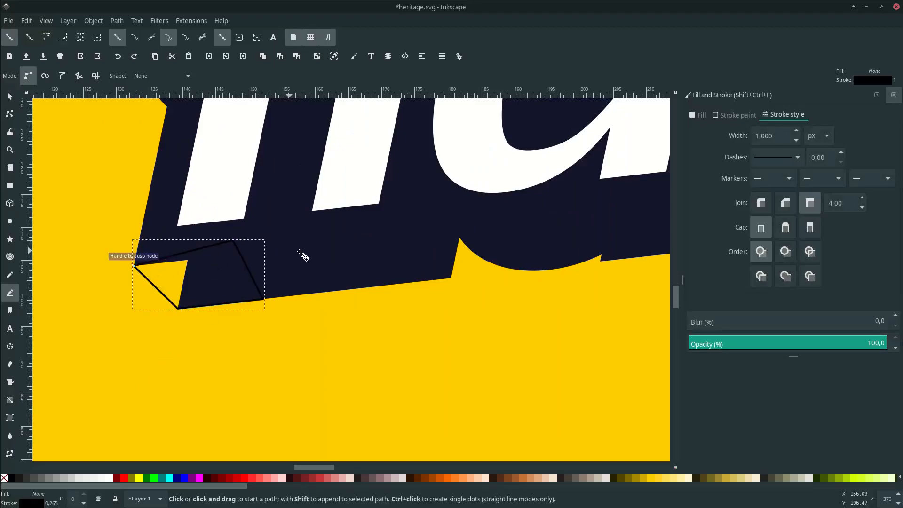
pyautogui.click(9, 436)
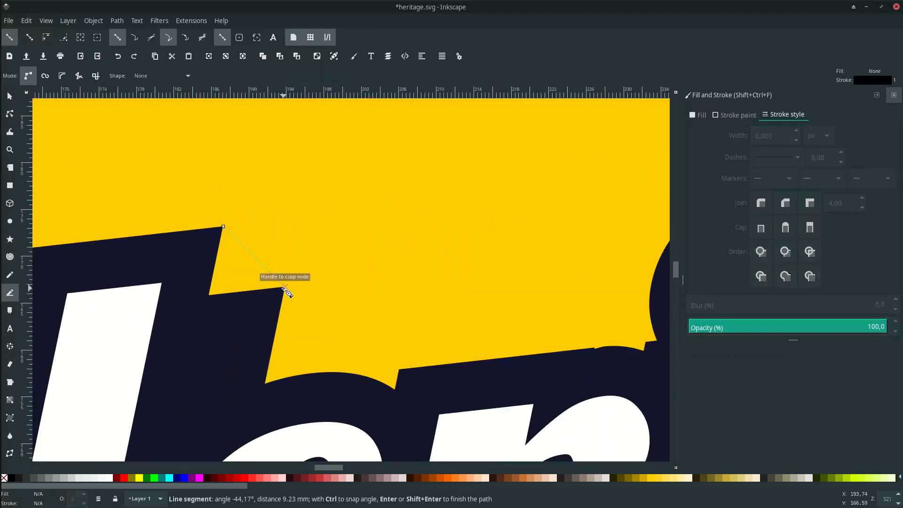
# Step: Draw and fill the second and third corner-gap polygons with navy #14162b
pyautogui.click(9, 436)
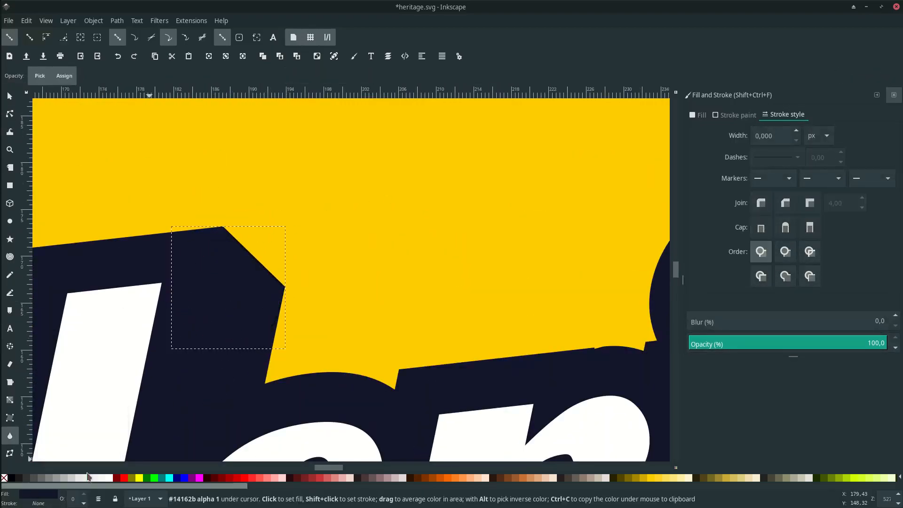
pyautogui.click(9, 114)
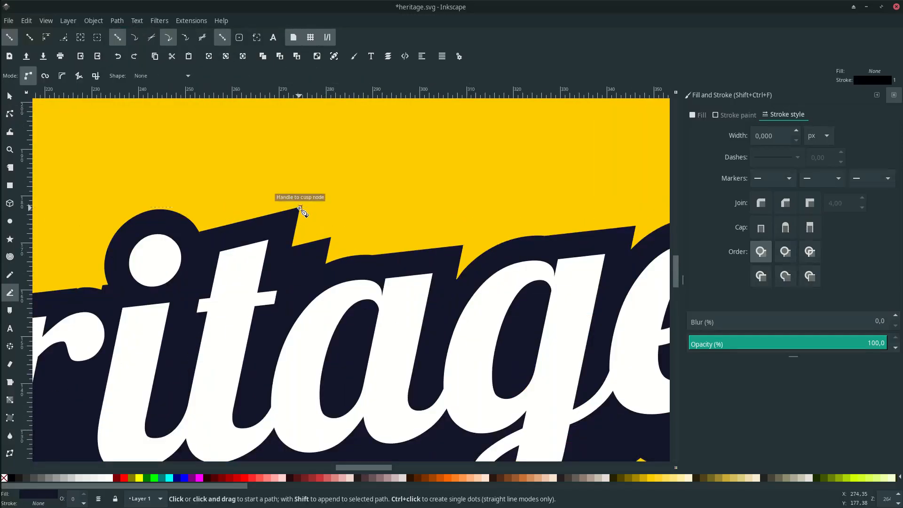
pyautogui.click(10, 435)
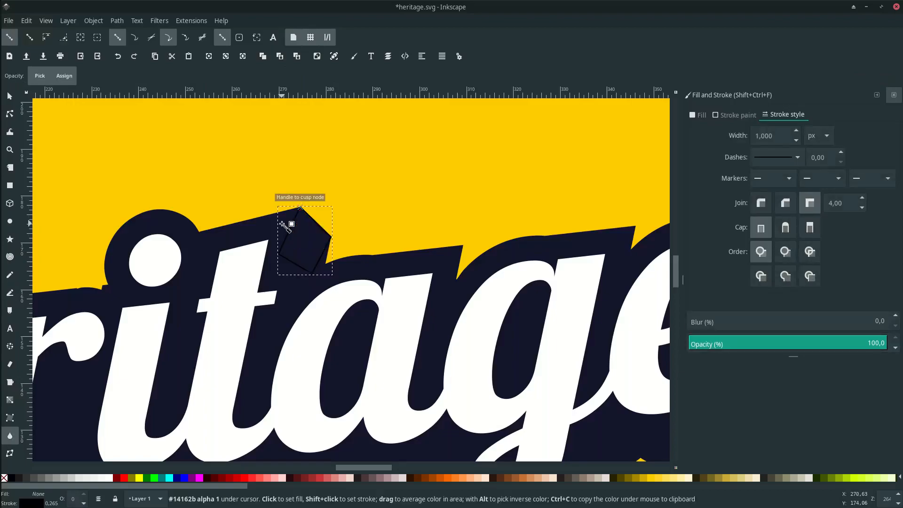
pyautogui.click(9, 113)
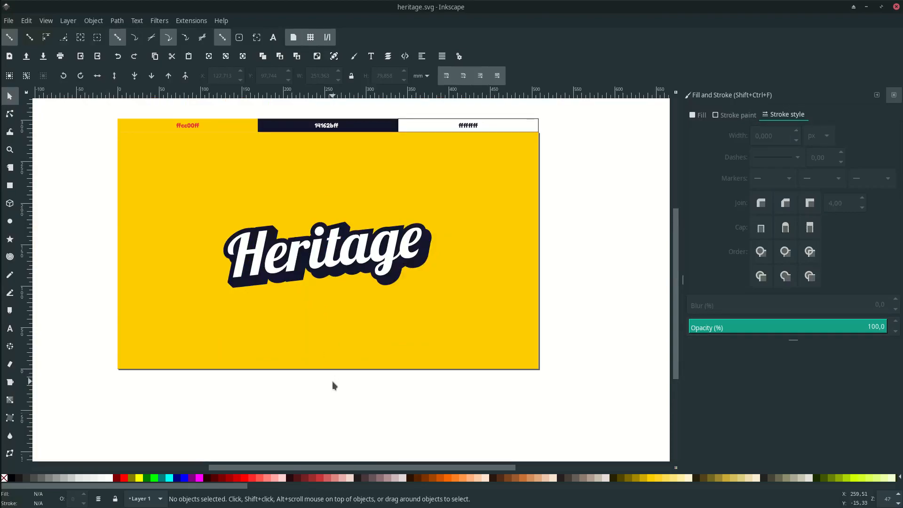
pyautogui.moveTo(304, 285)
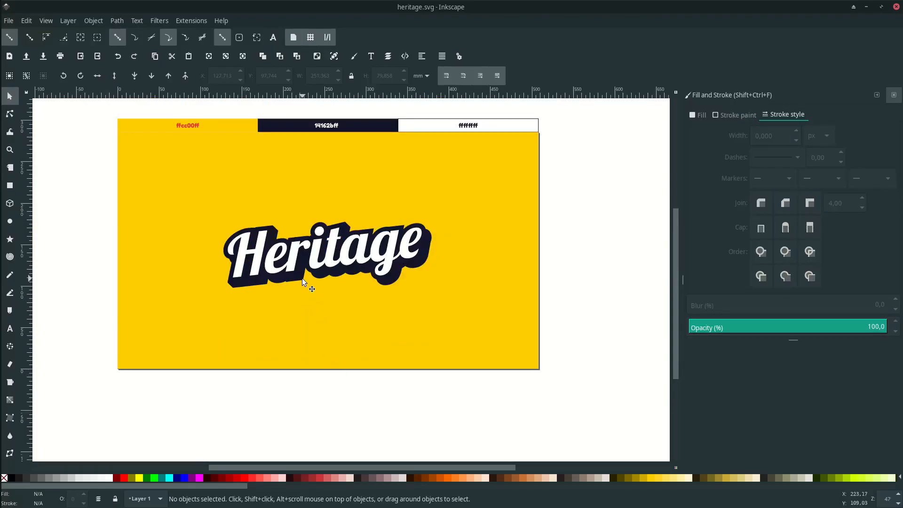
pyautogui.moveTo(304, 290)
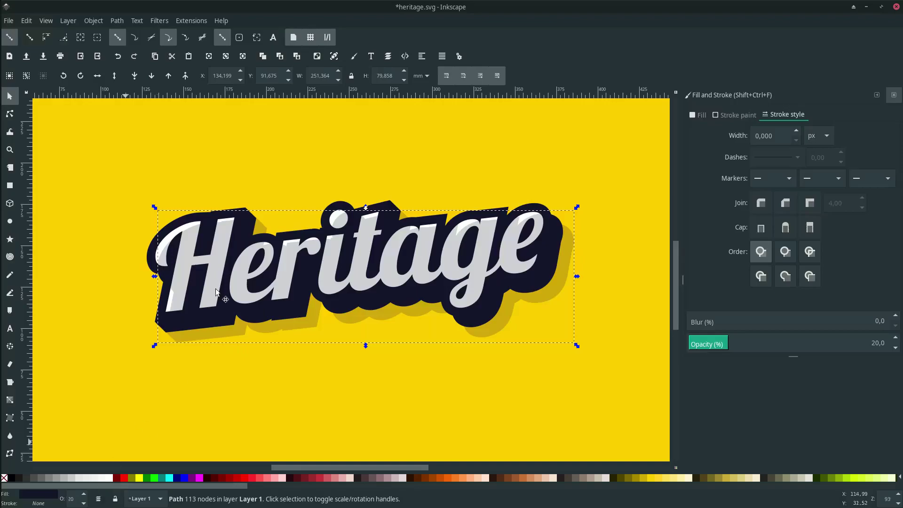
pyautogui.moveTo(150, 76)
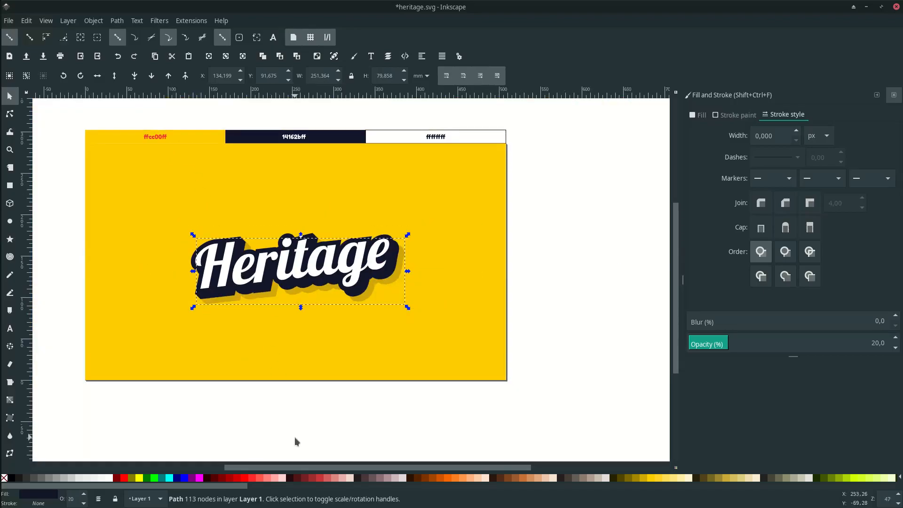
# Step: Save the finished design with the 20% opacity shadow in place
pyautogui.press('ctrl+s')
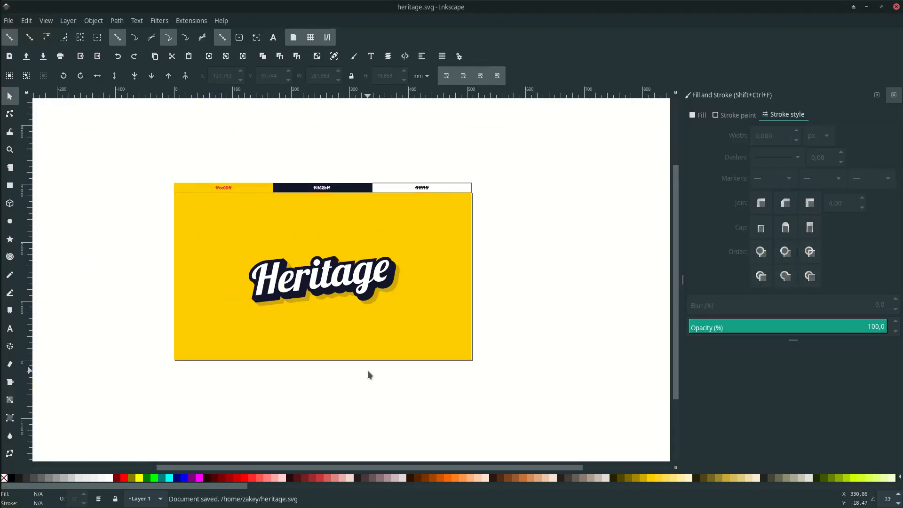